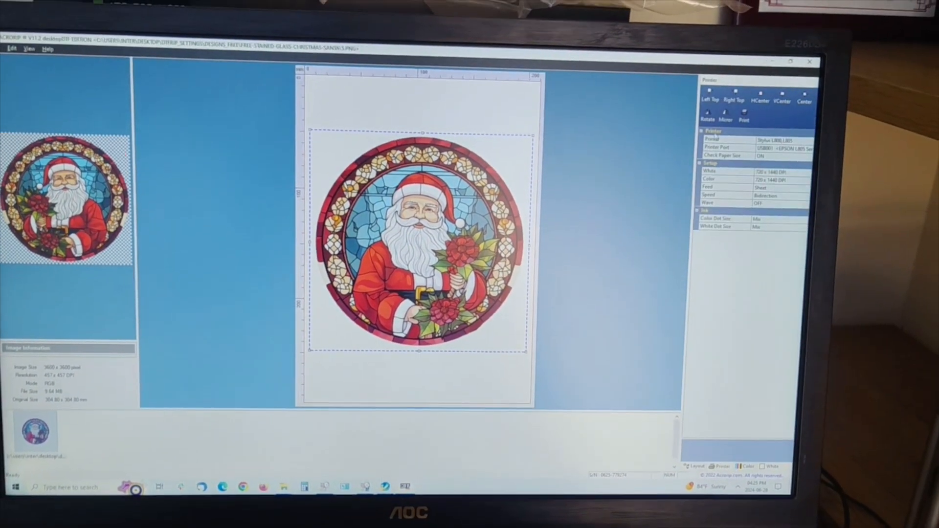
Bring up the print settings summary showing 720 x 1440 DPI for white and colour
click(745, 114)
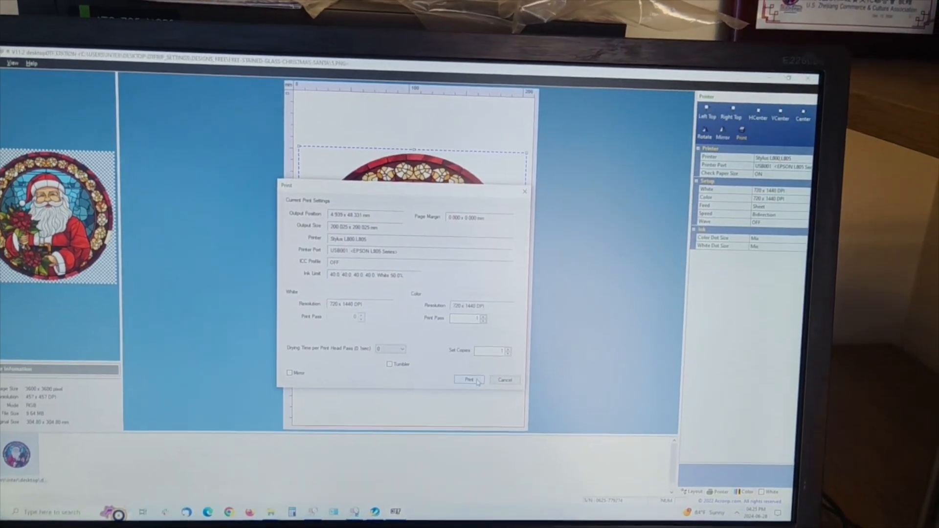
Dismiss the print summary to reach the ink channel setup (Y, K, M, Y, W, W, OFF)
click(469, 380)
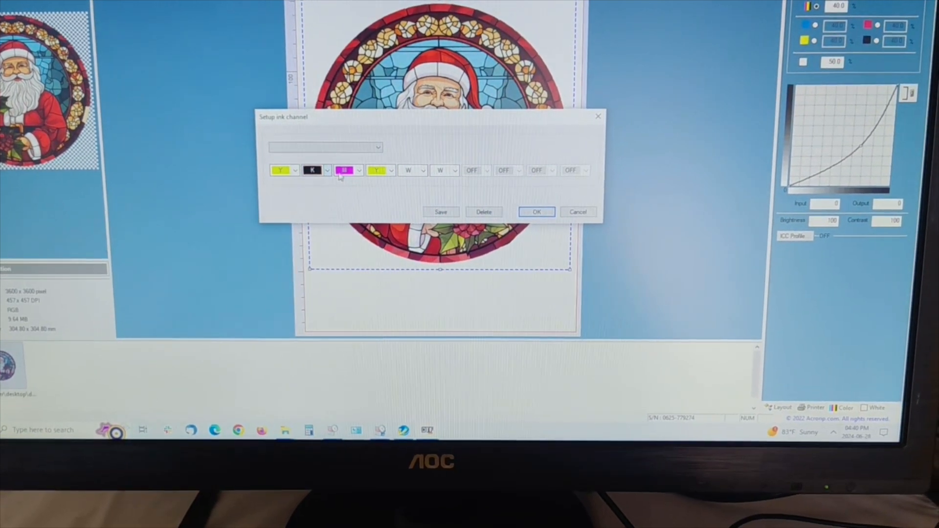
Remap slots 3–4 to white, slot 5 to magenta and reassign slot 6, then print the Santa design
click(348, 170)
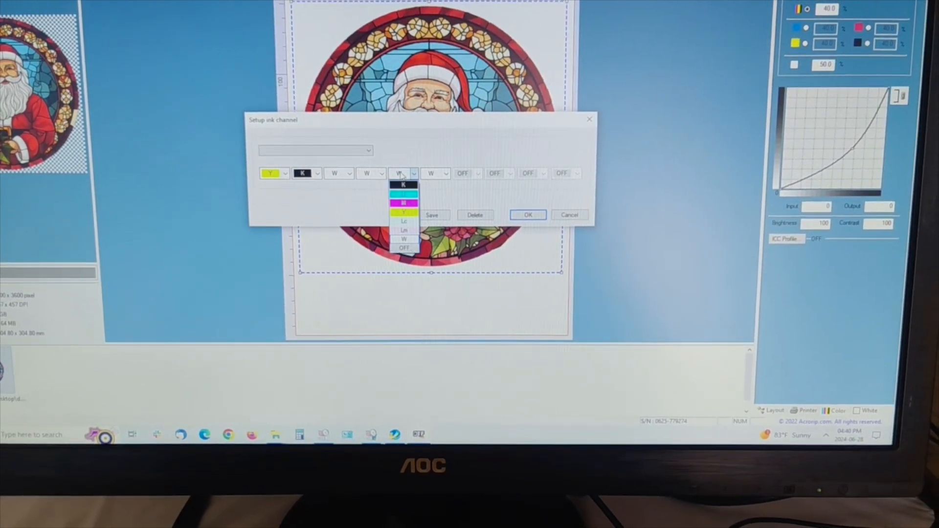
click(404, 203)
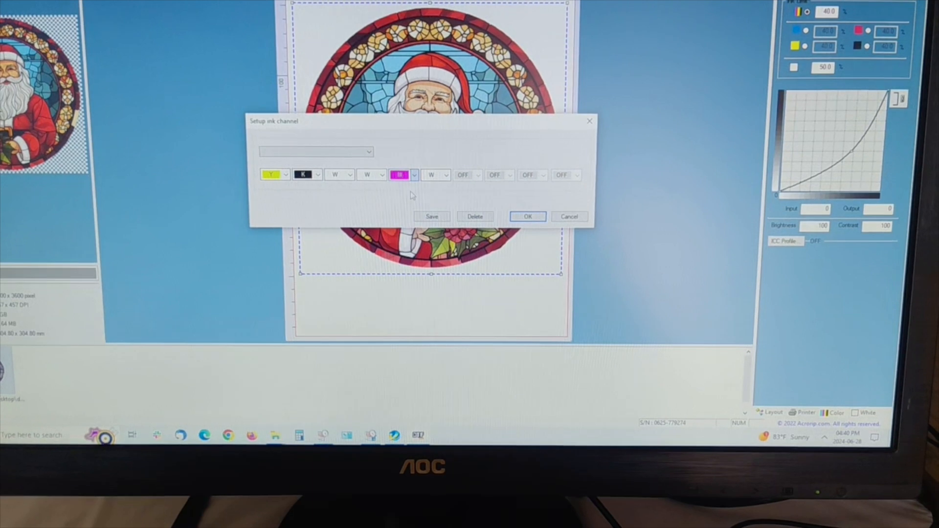
click(434, 174)
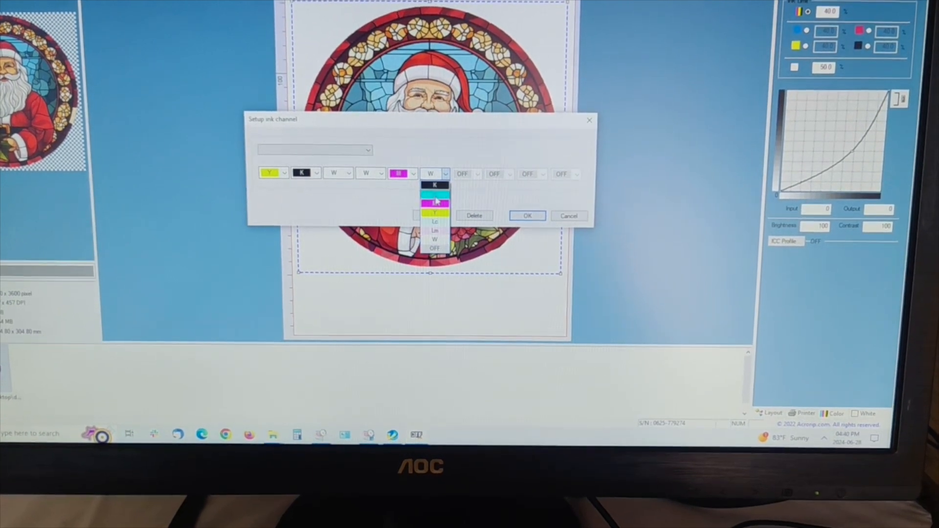
click(527, 215)
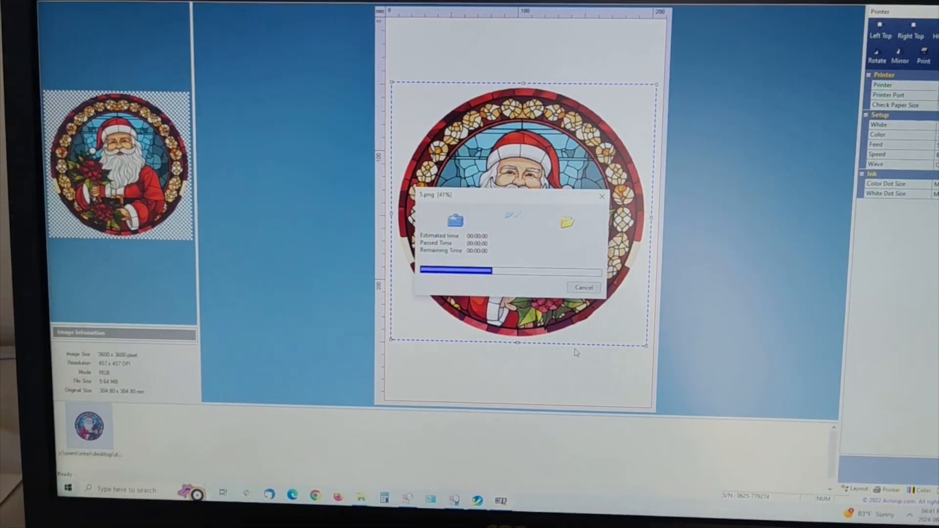